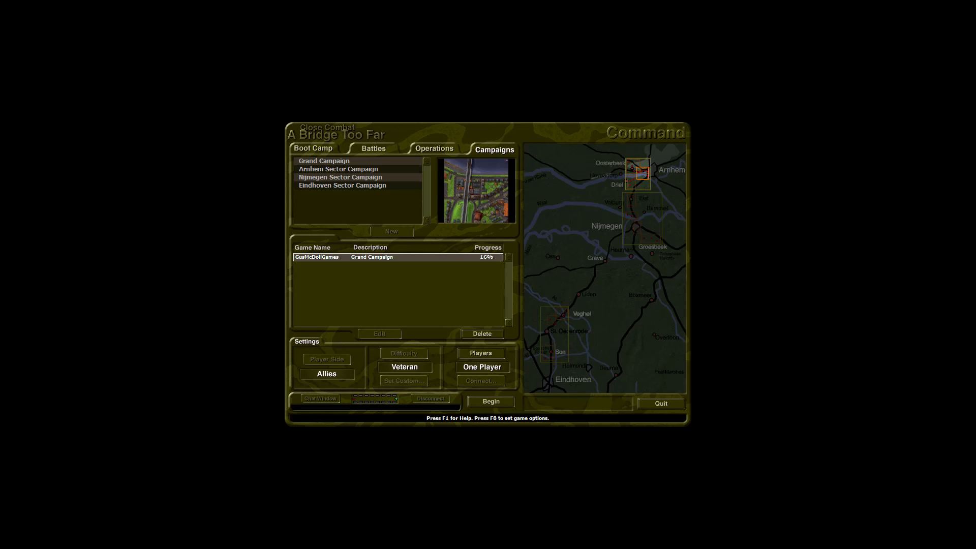
- Begin the saved Grand Campaign to reach the Arnhem Bridge requisition screen
{"action": "left_click", "coordinate": [490, 401]}
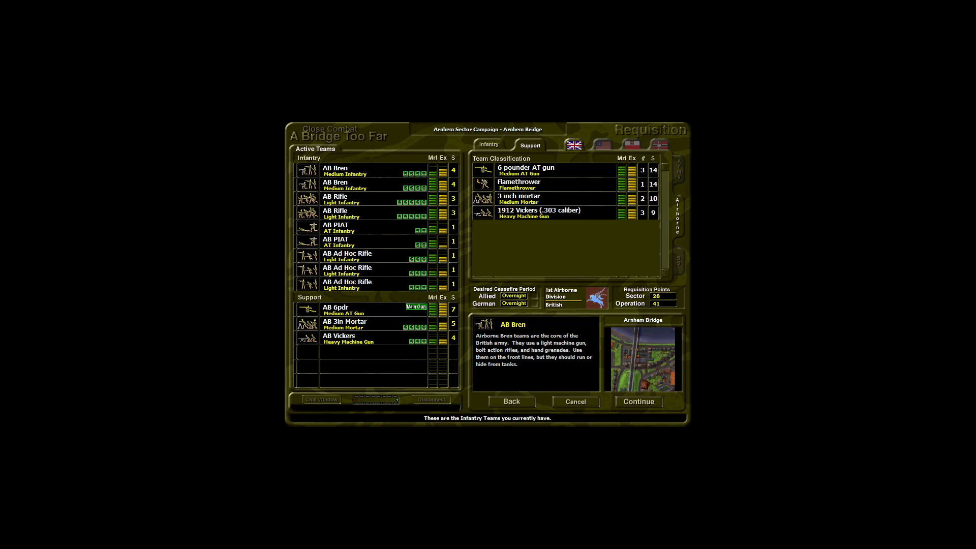
- Requisition a 6-pounder AT gun and a 3-inch mortar team from Support
{"action": "left_click", "coordinate": [347, 199]}
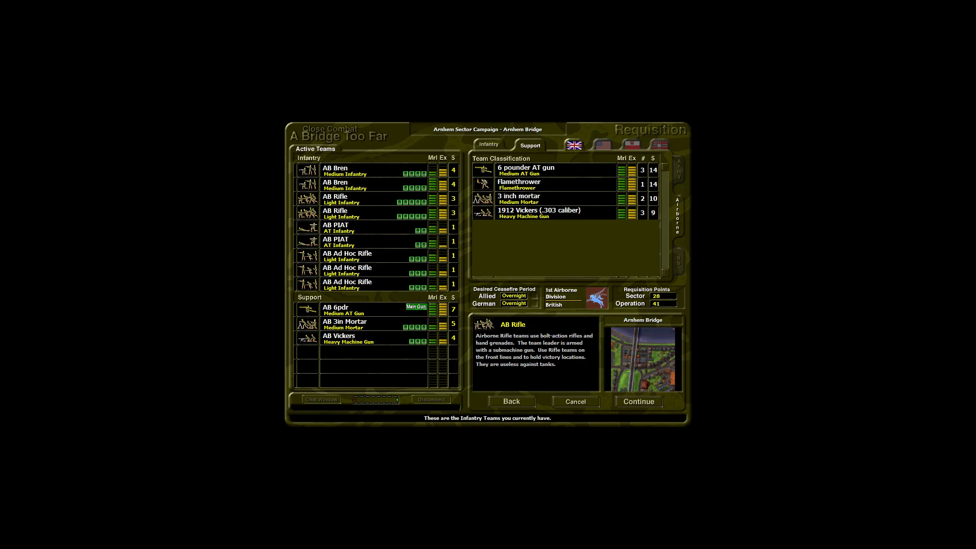
{"action": "left_click", "coordinate": [334, 228]}
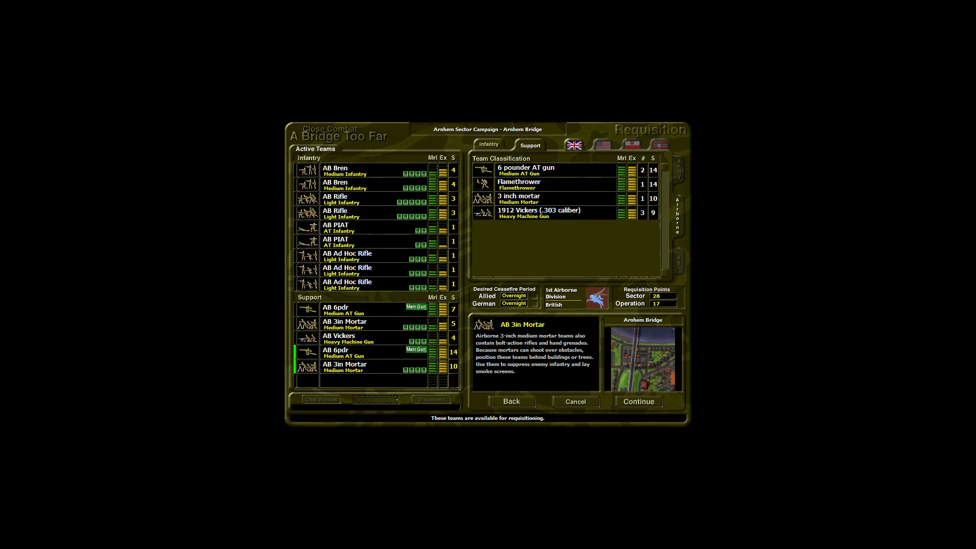
- Requisition the 1912 Vickers team and continue to the battle map
{"action": "left_click", "coordinate": [347, 338]}
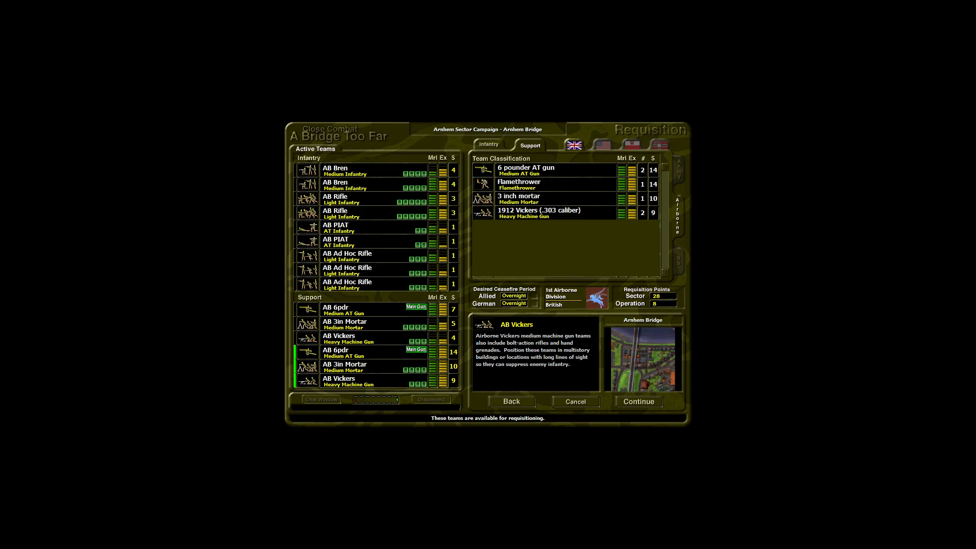
{"action": "left_click", "coordinate": [637, 401]}
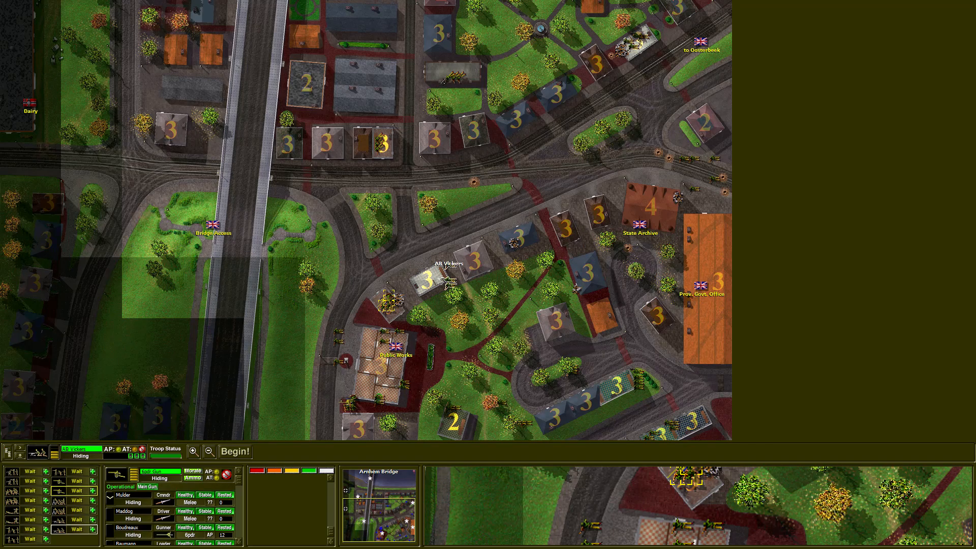
{"action": "left_click", "coordinate": [348, 404]}
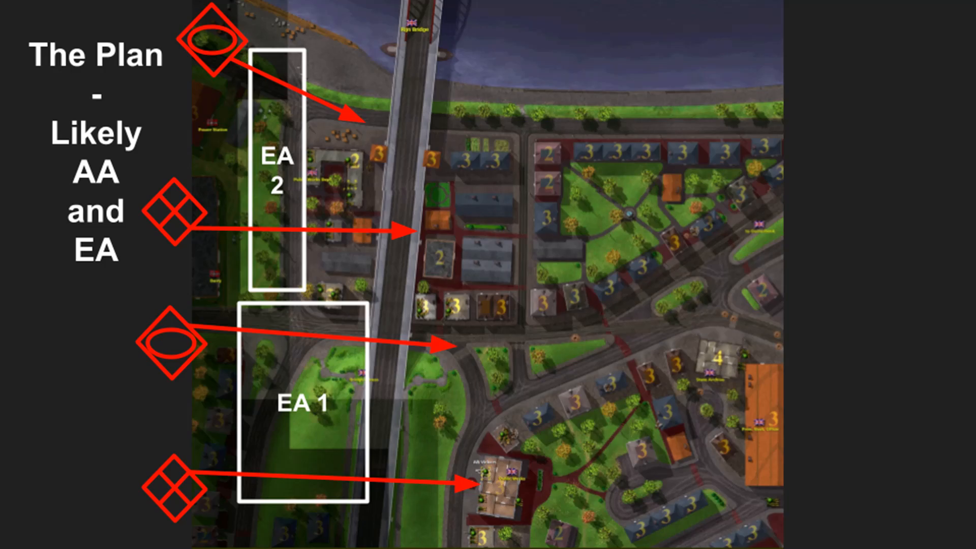
- Skip the remaining briefing slides to reach the Arnhem Bridge deployment map
{"action": "key", "text": "right"}
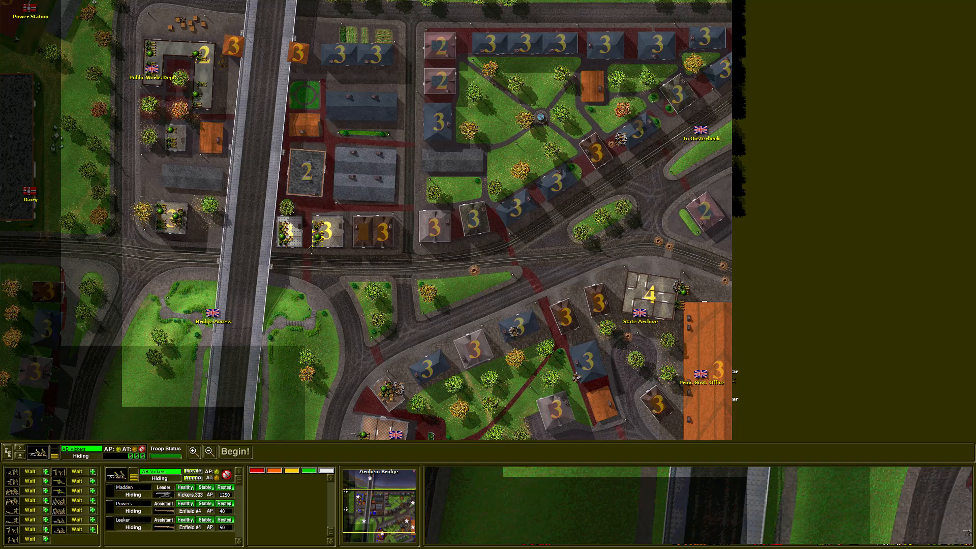
- End deployment with Begin! and view the State Archive and Public Works area
{"action": "left_click", "coordinate": [236, 451]}
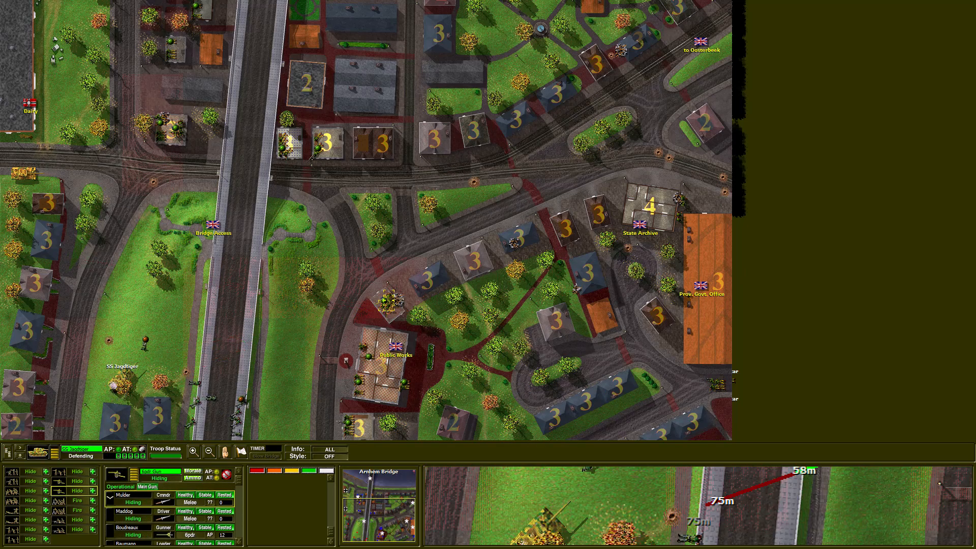
{"action": "left_click", "coordinate": [176, 128]}
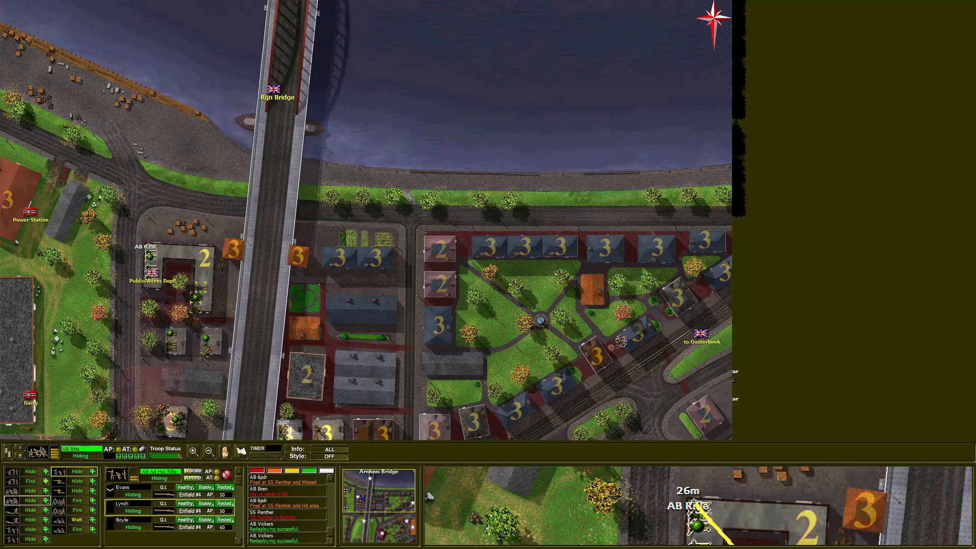
- Move the bridge squad toward the Public Works building to rout the Germans
{"action": "scroll", "scroll_direction": "down", "scroll_amount": 3}
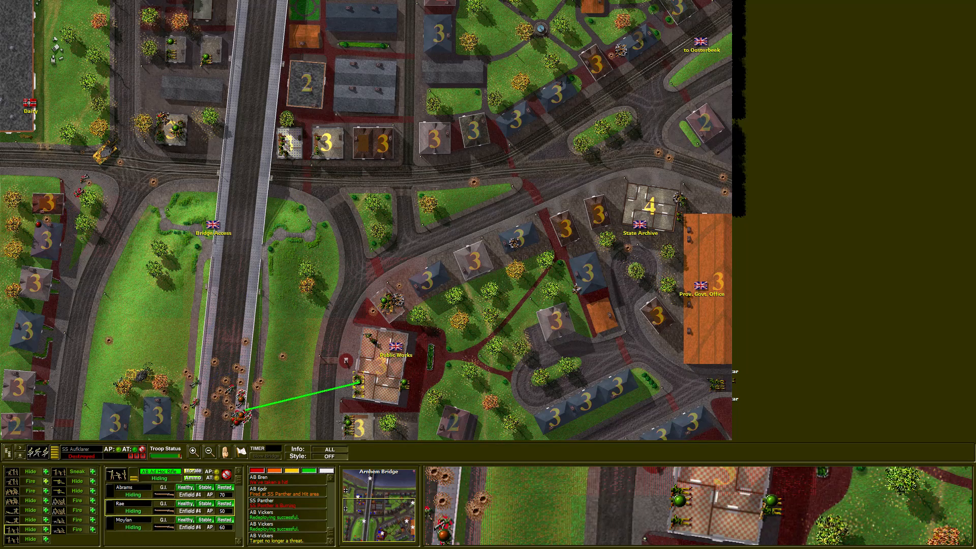
{"action": "left_click", "coordinate": [350, 426]}
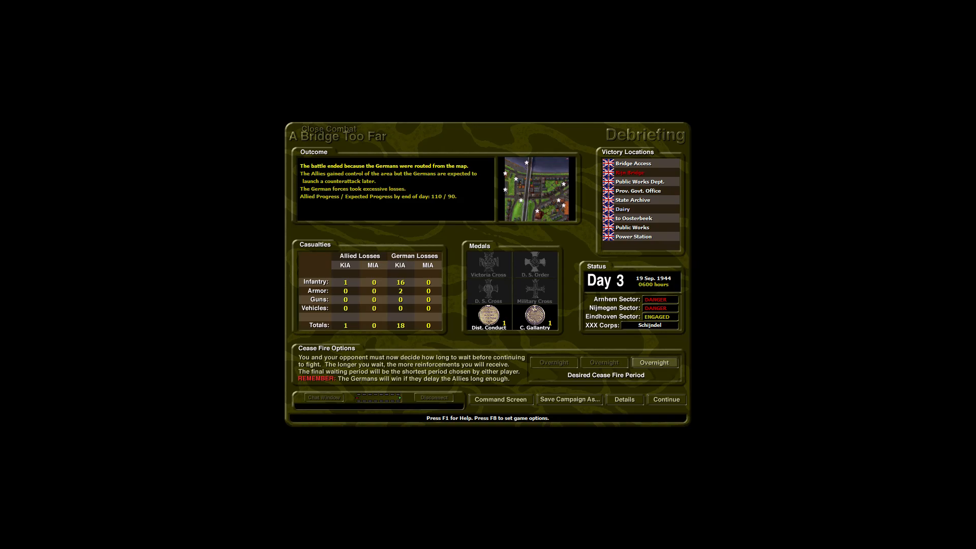
- Open Details and scroll the British 1st Airborne soldier list's health and kills
{"action": "left_click", "coordinate": [624, 399]}
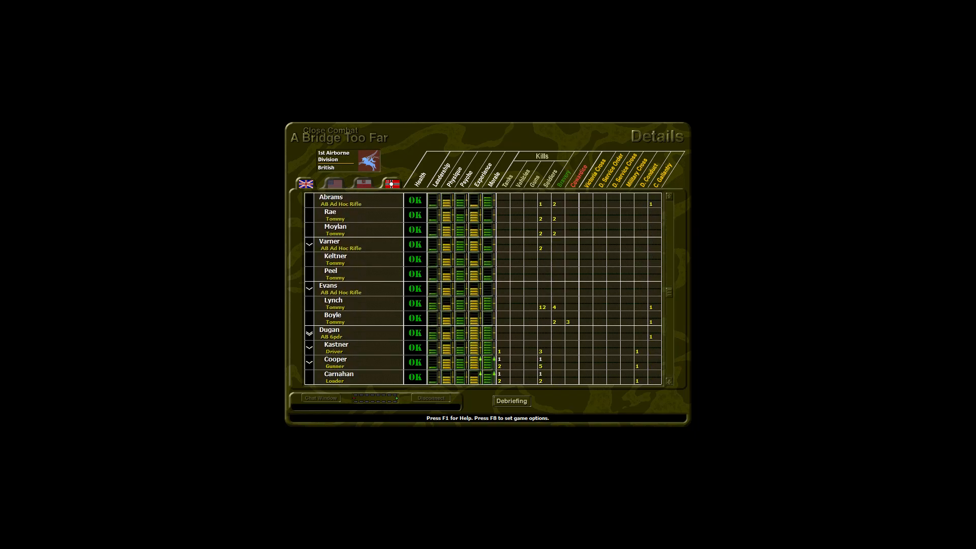
{"action": "scroll", "scroll_direction": "down", "scroll_amount": 3}
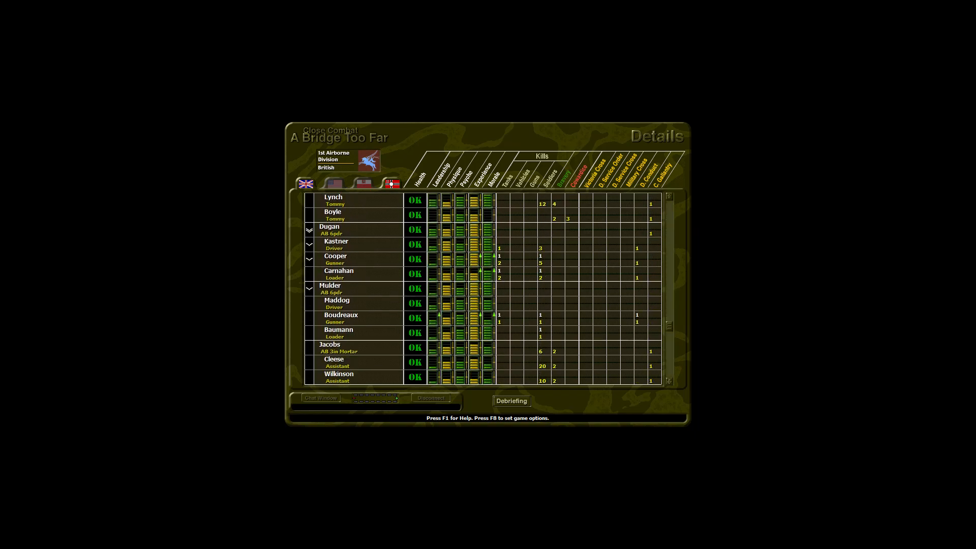
{"action": "scroll", "scroll_direction": "down", "scroll_amount": 3}
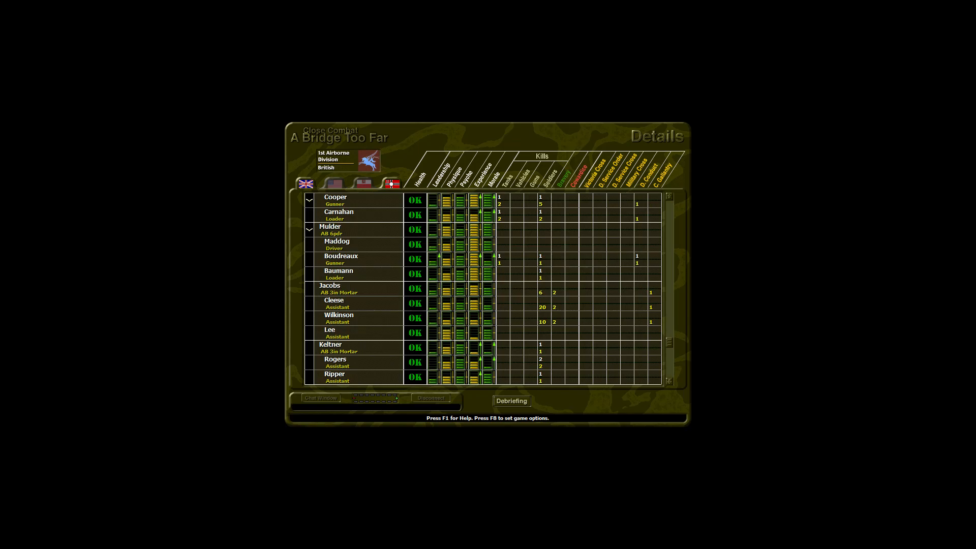
{"action": "scroll", "scroll_direction": "down", "scroll_amount": 3}
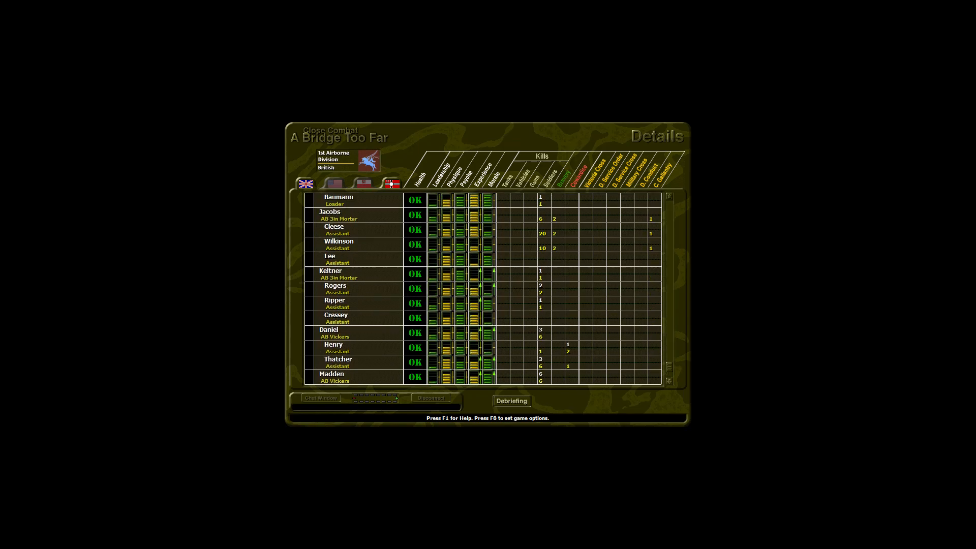
{"action": "scroll", "scroll_direction": "up", "scroll_amount": 3}
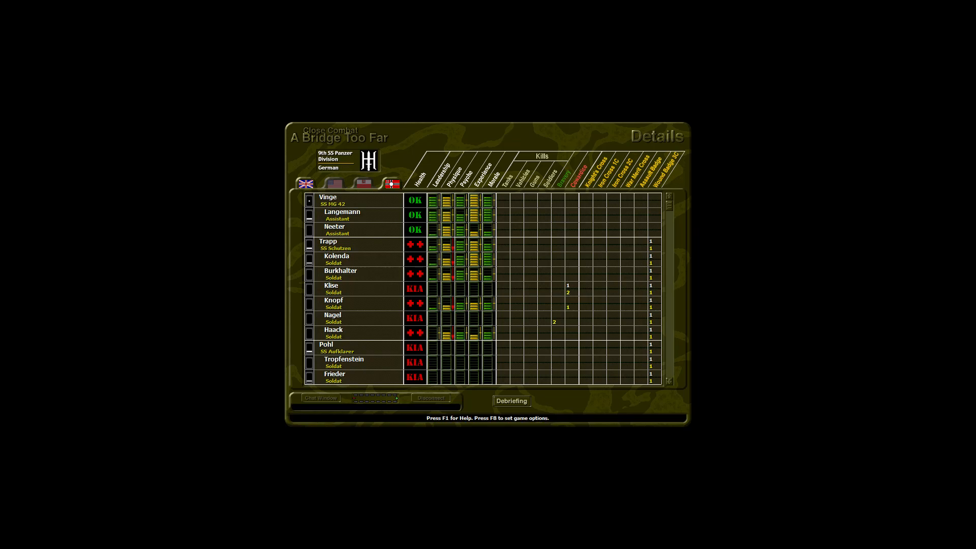
- Scroll the German roster down to the Panther, mortar and Panzerschreck crews
{"action": "scroll", "scroll_direction": "down", "scroll_amount": 3}
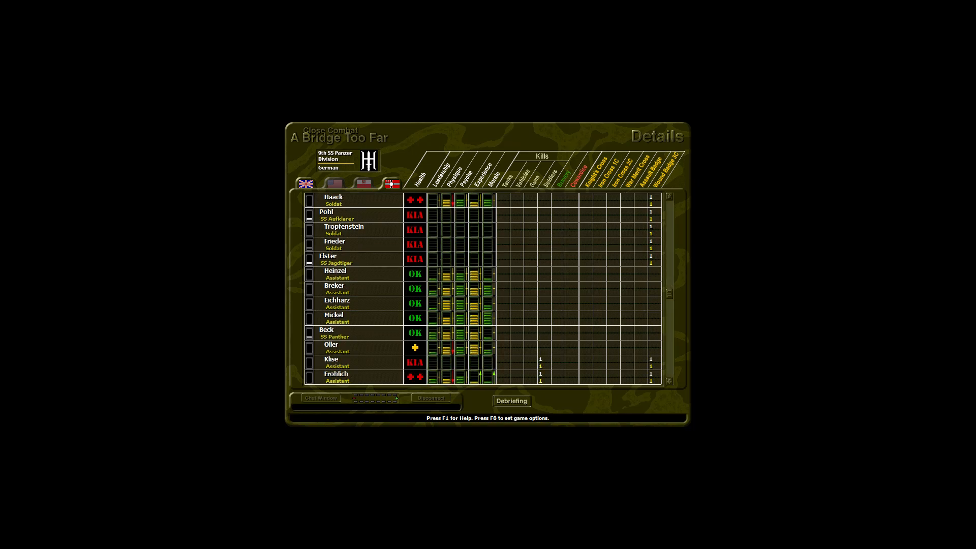
{"action": "scroll", "scroll_direction": "down", "scroll_amount": 3}
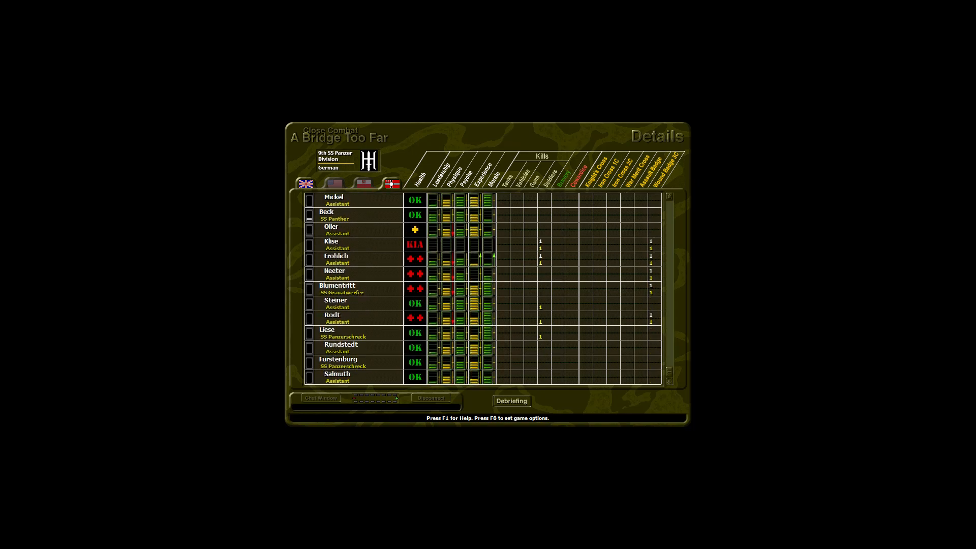